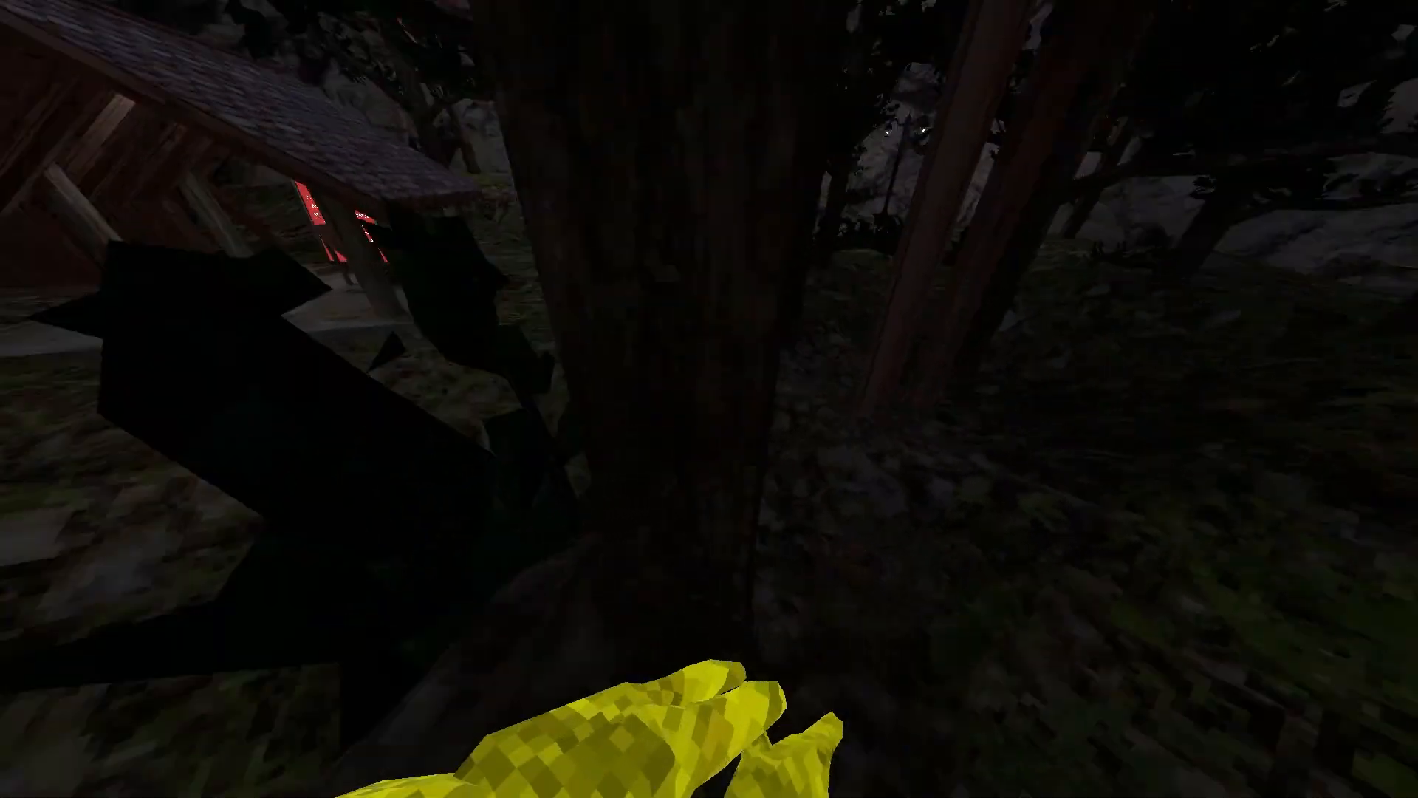
{"action": "mouse_move", "coordinate": [709, 399]}
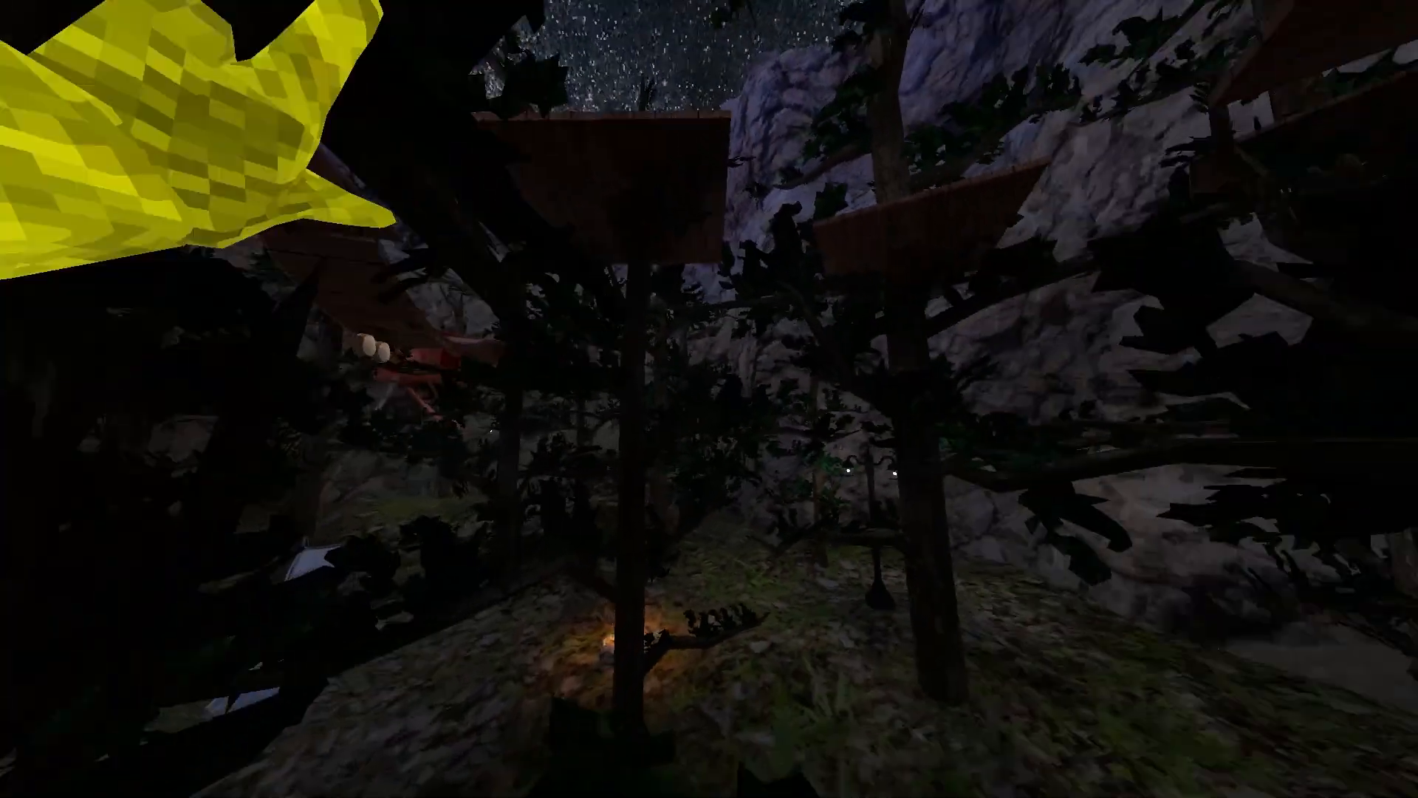
{"action": "mouse_move", "coordinate": [709, 399]}
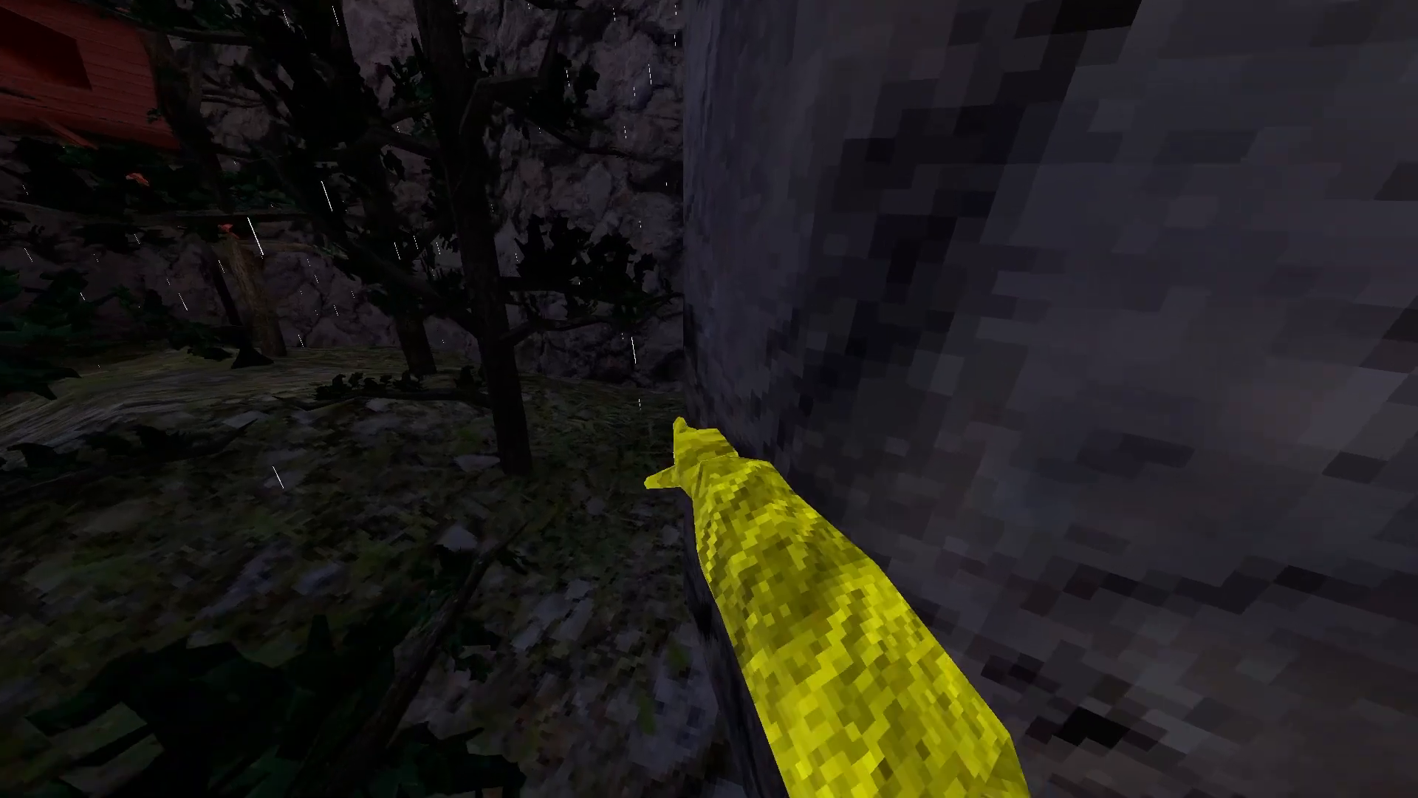
{"action": "mouse_move", "coordinate": [709, 399]}
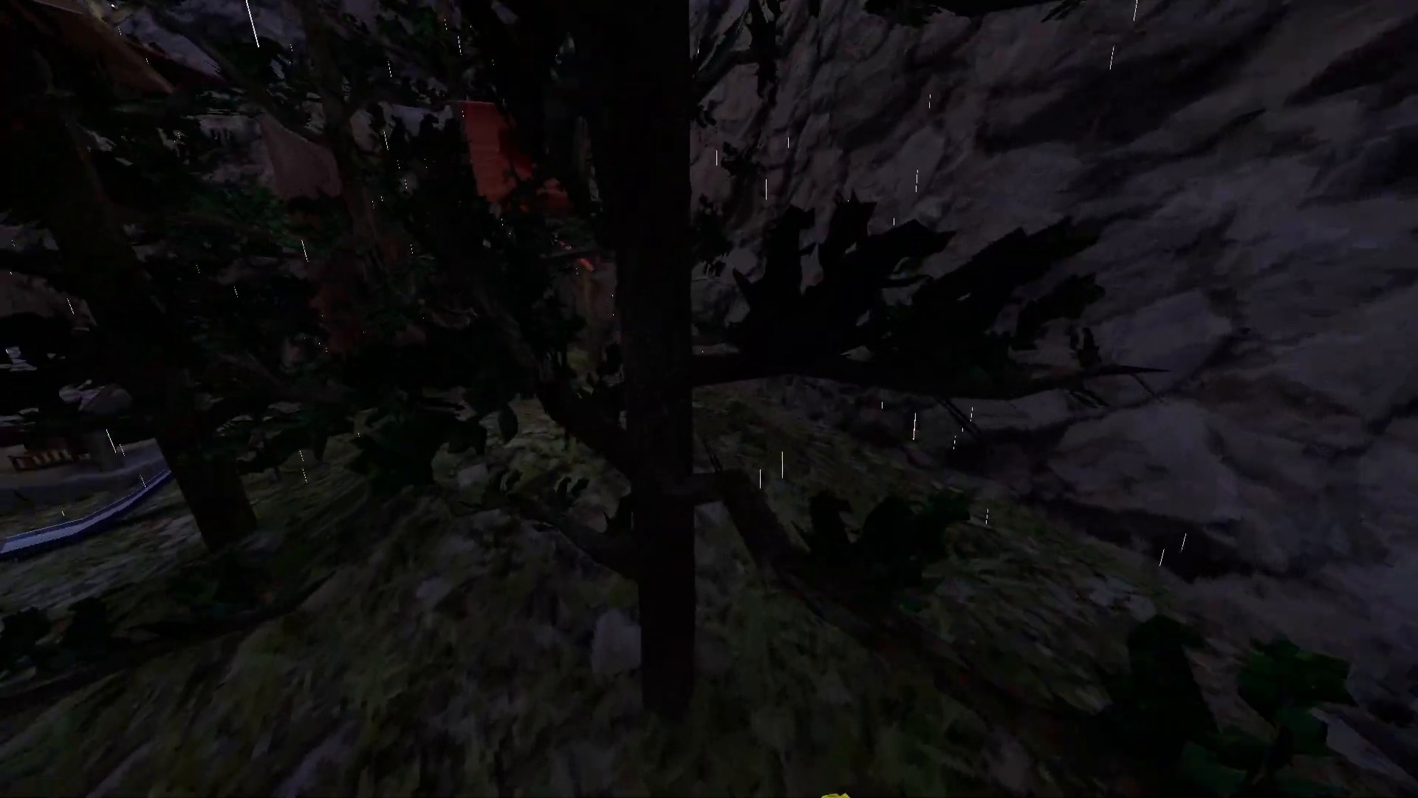